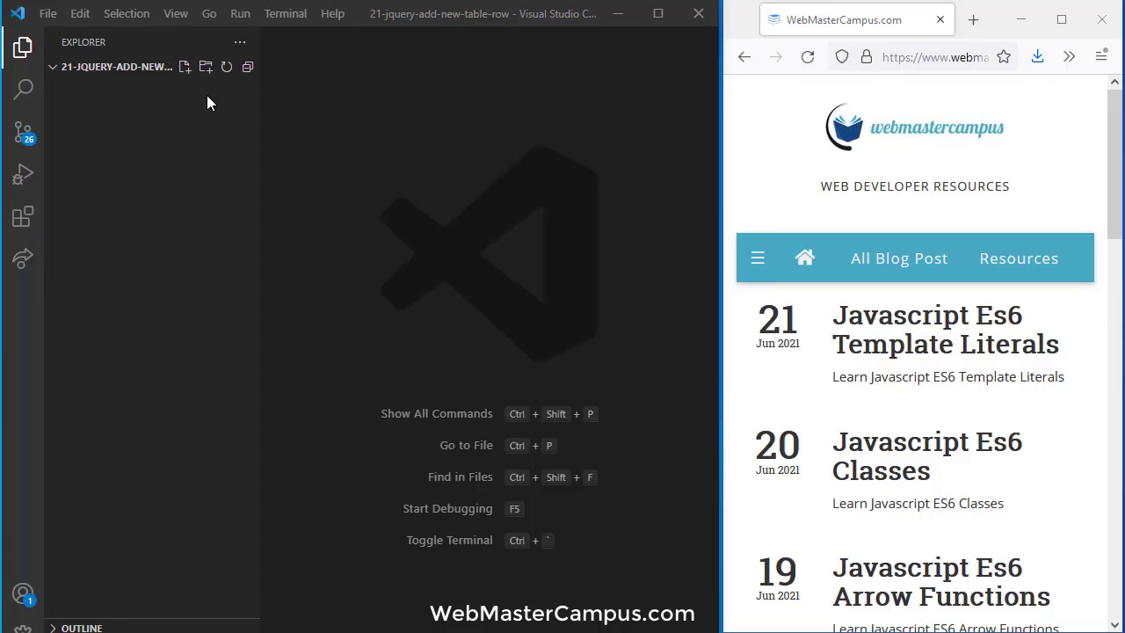
# - Create index.html with an HTML5 skeleton and an h1 reading 'jQuery Add New Table Row'
pyautogui.write('inde')
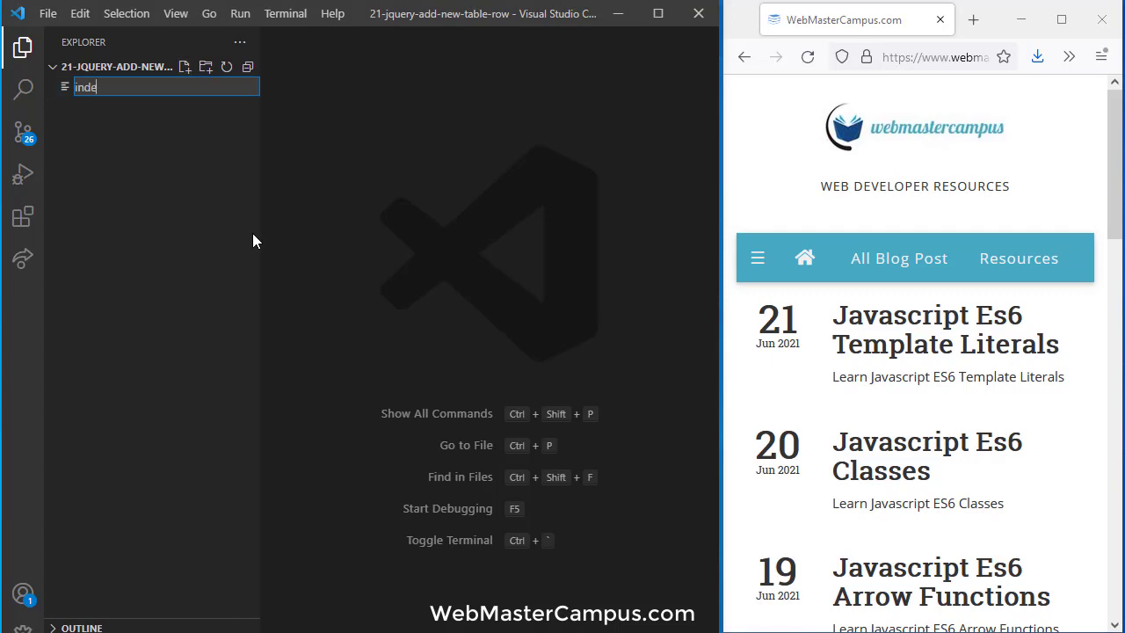
pyautogui.press('Enter')
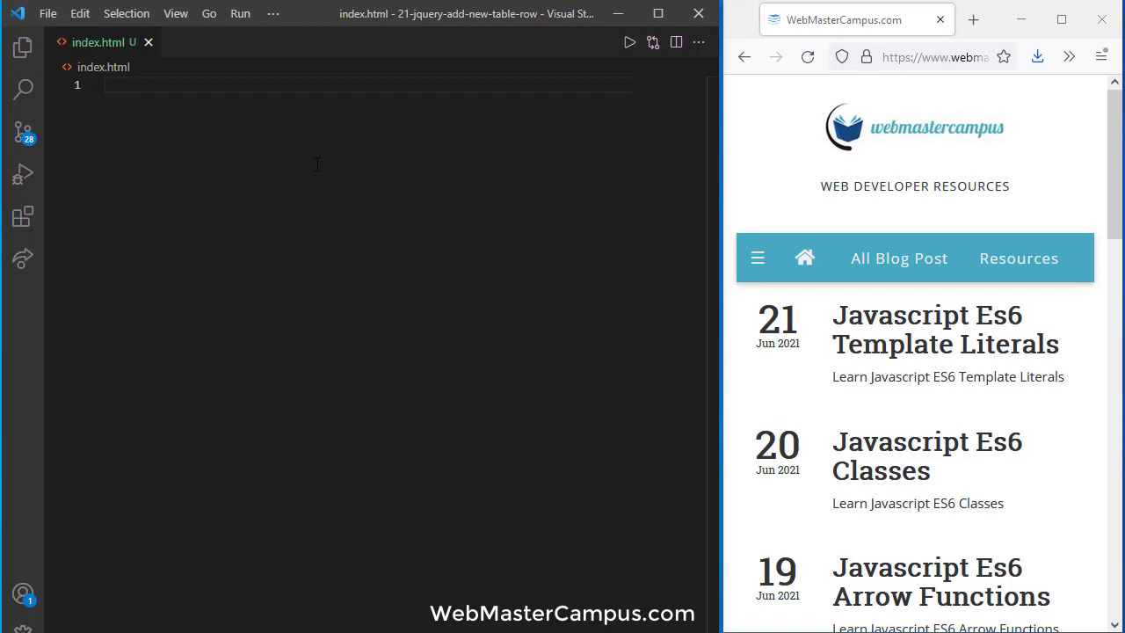
pyautogui.write('html')
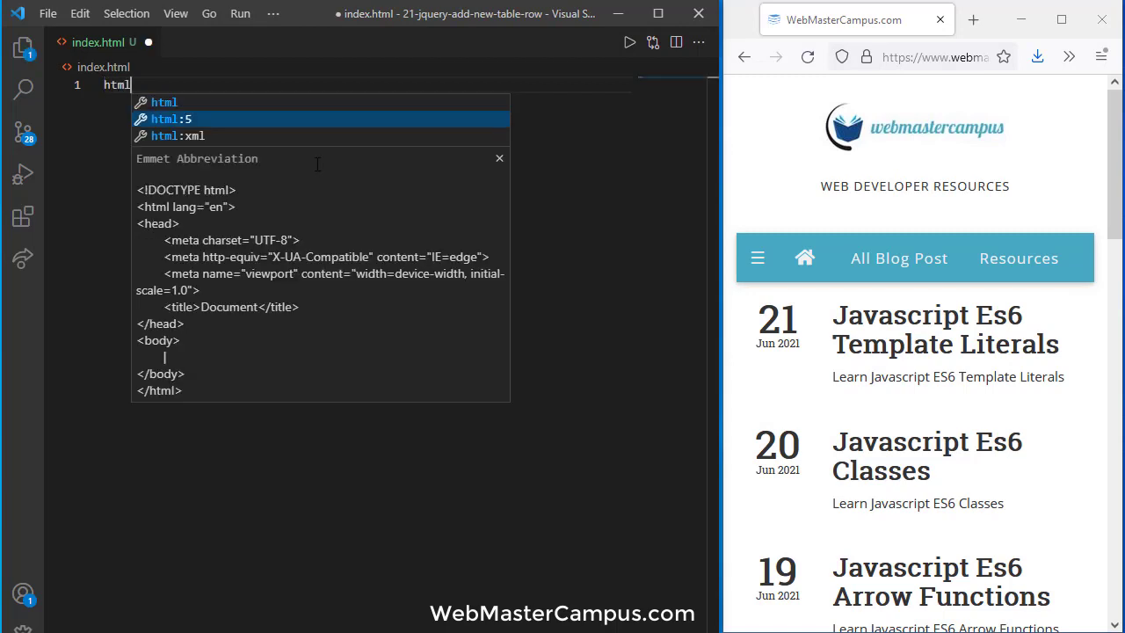
pyautogui.press('Tab')
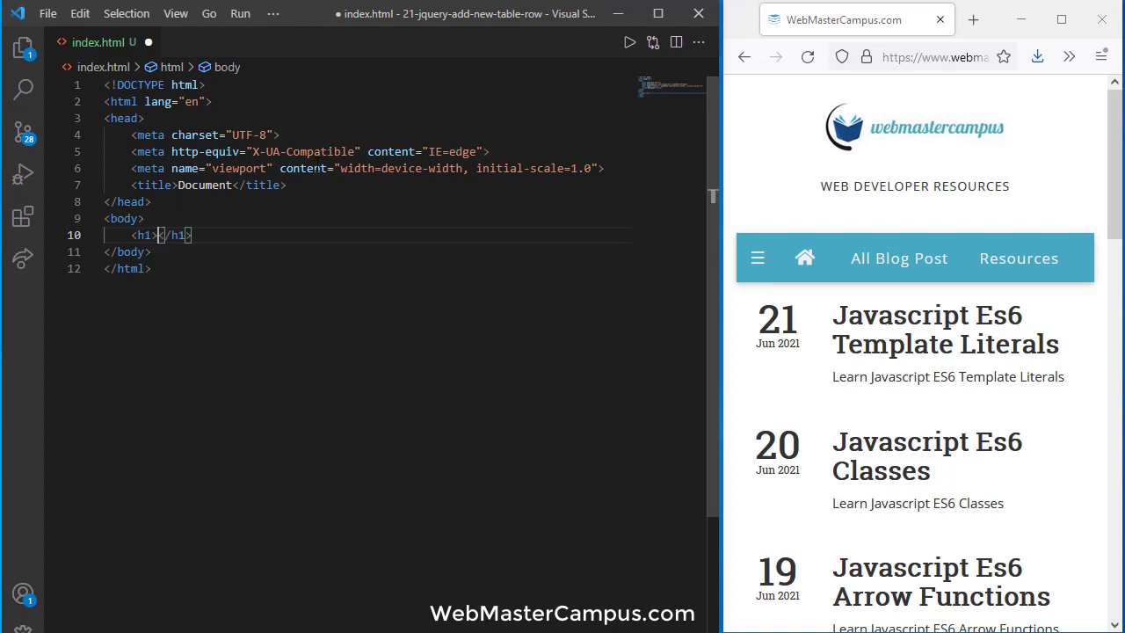
pyautogui.write('jQuery Add New Table Row')
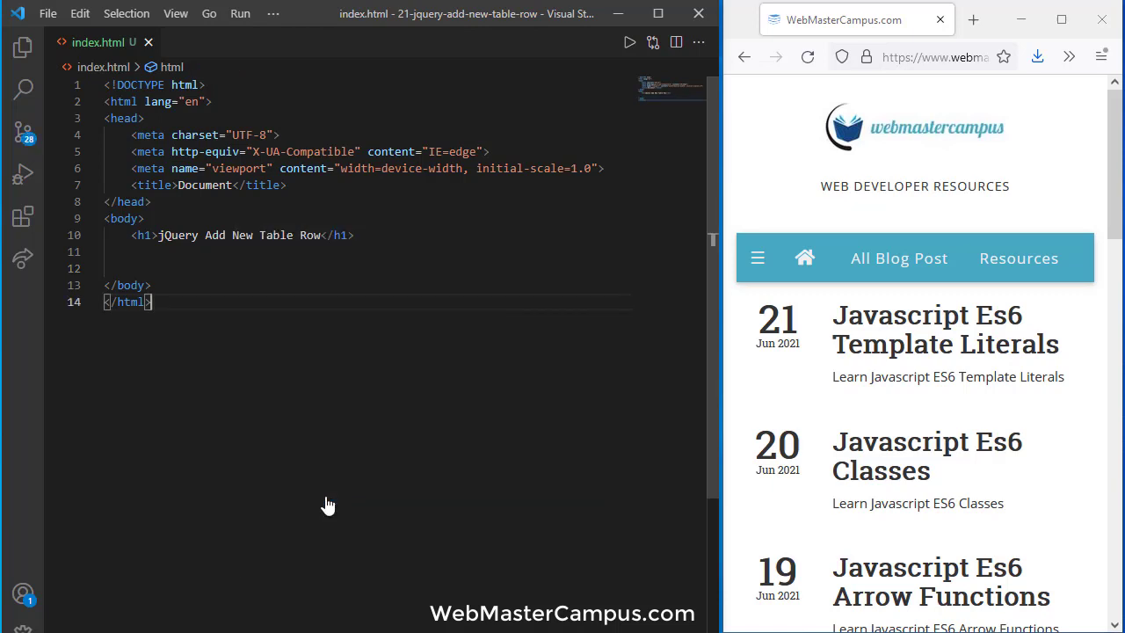
# - Go Live, then expand table#ProductList>tbody>tr*2>td*3 into a two-row, three-cell table
pyautogui.click(629, 42)
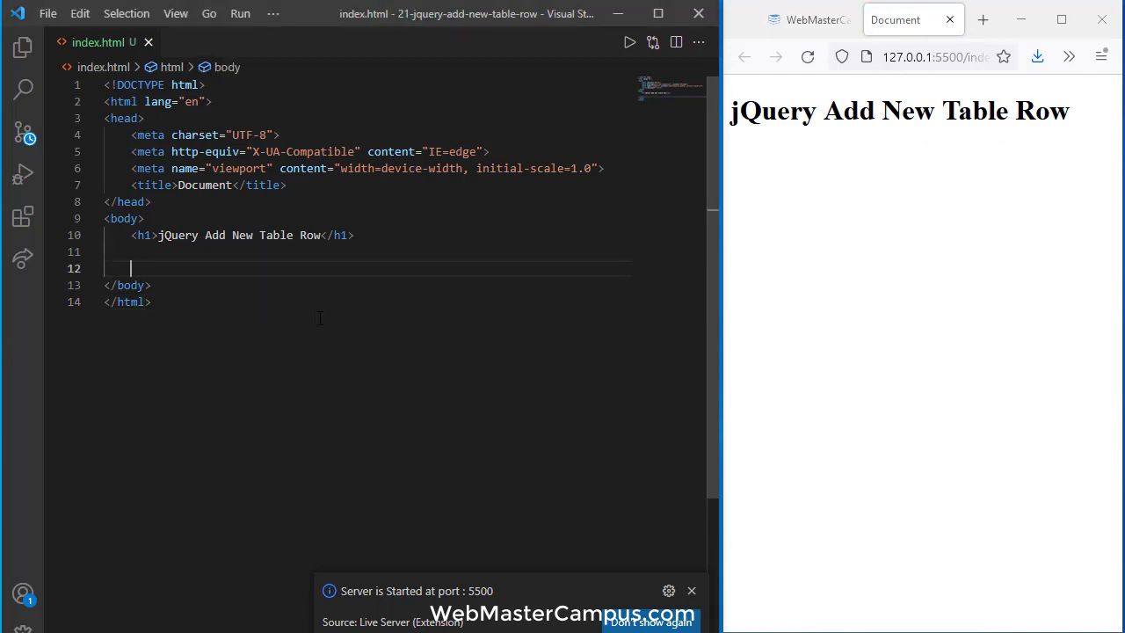
pyautogui.write('table')
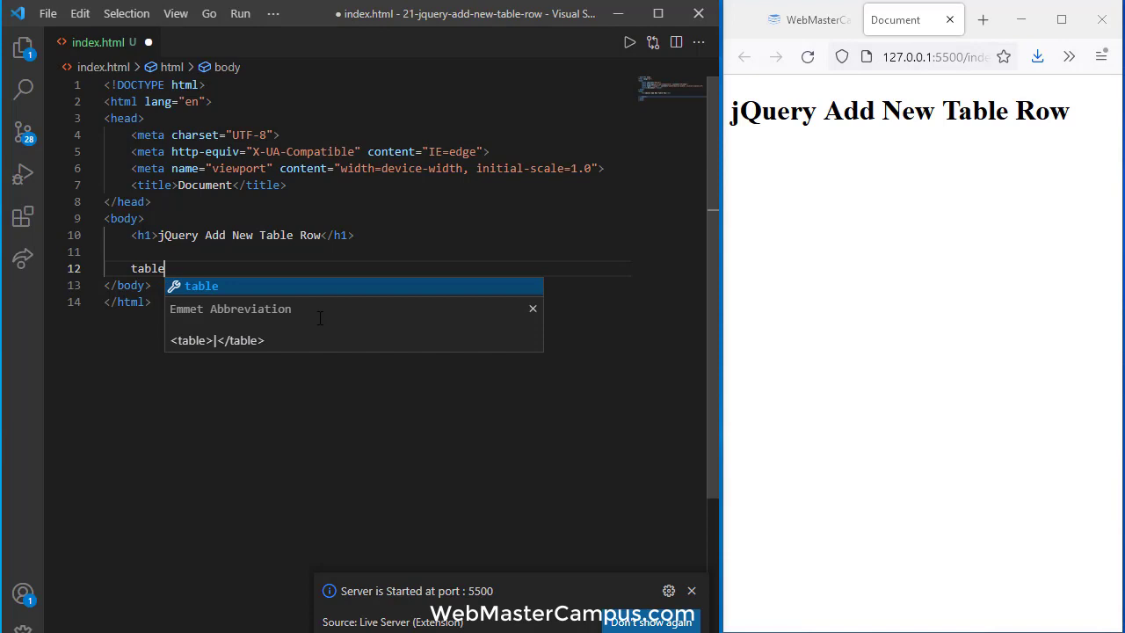
pyautogui.write('#Produc')
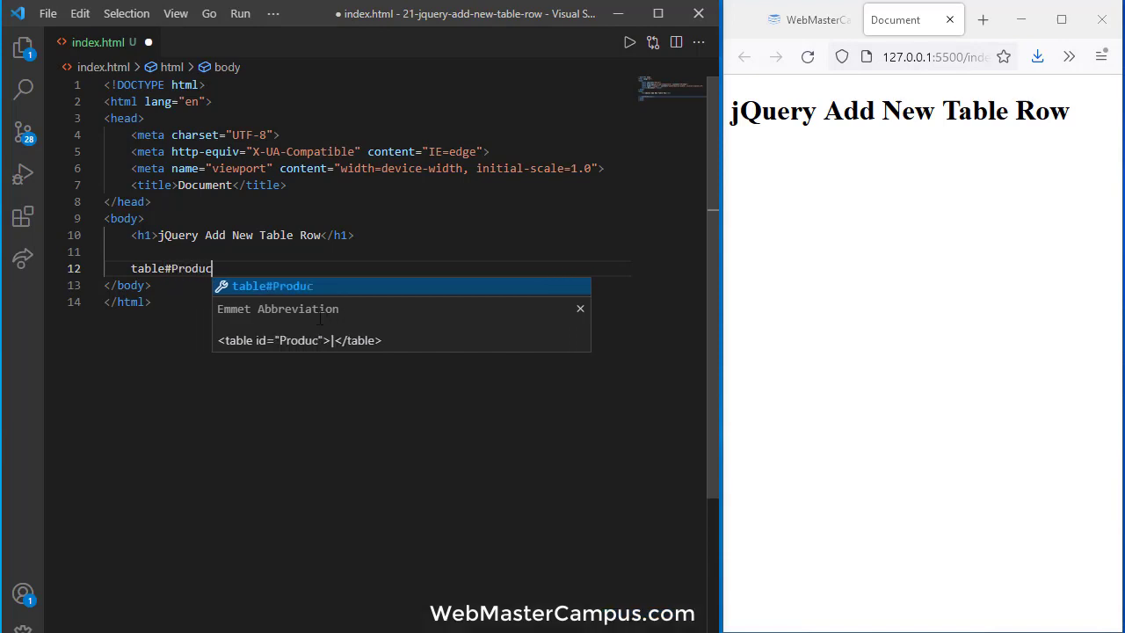
pyautogui.write('tList')
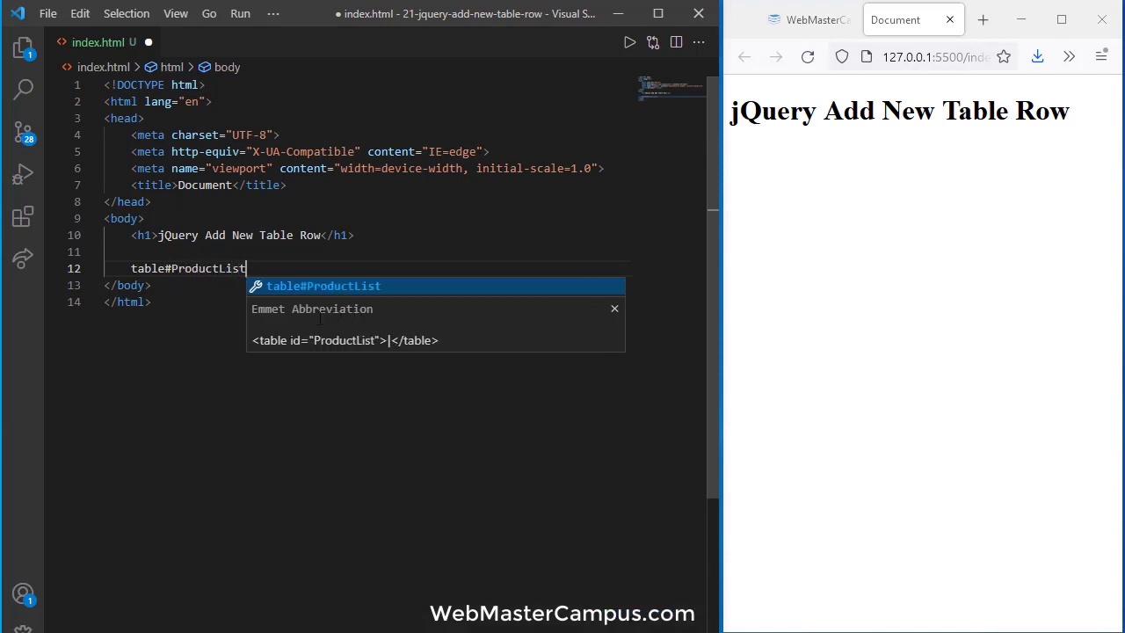
pyautogui.write('>tbody>')
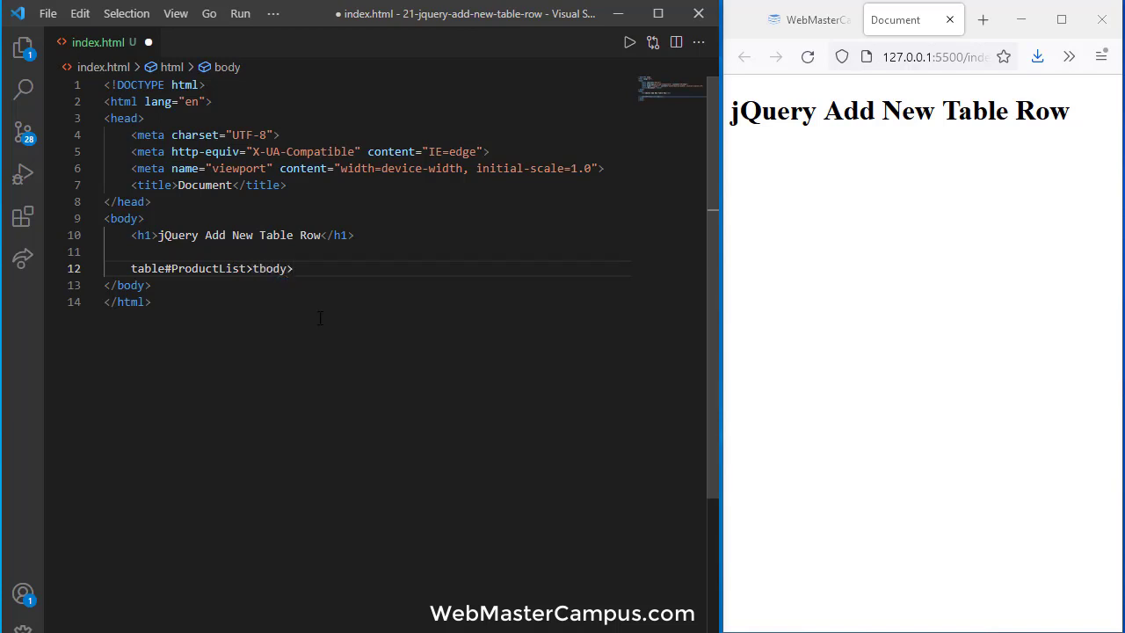
pyautogui.write('t')
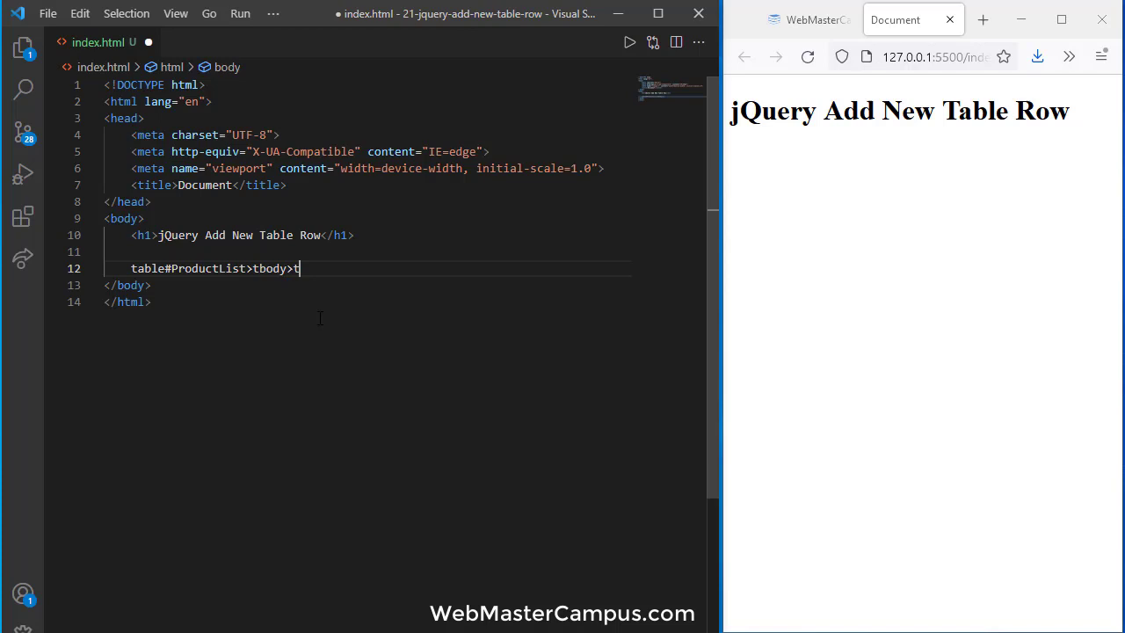
pyautogui.write('r*')
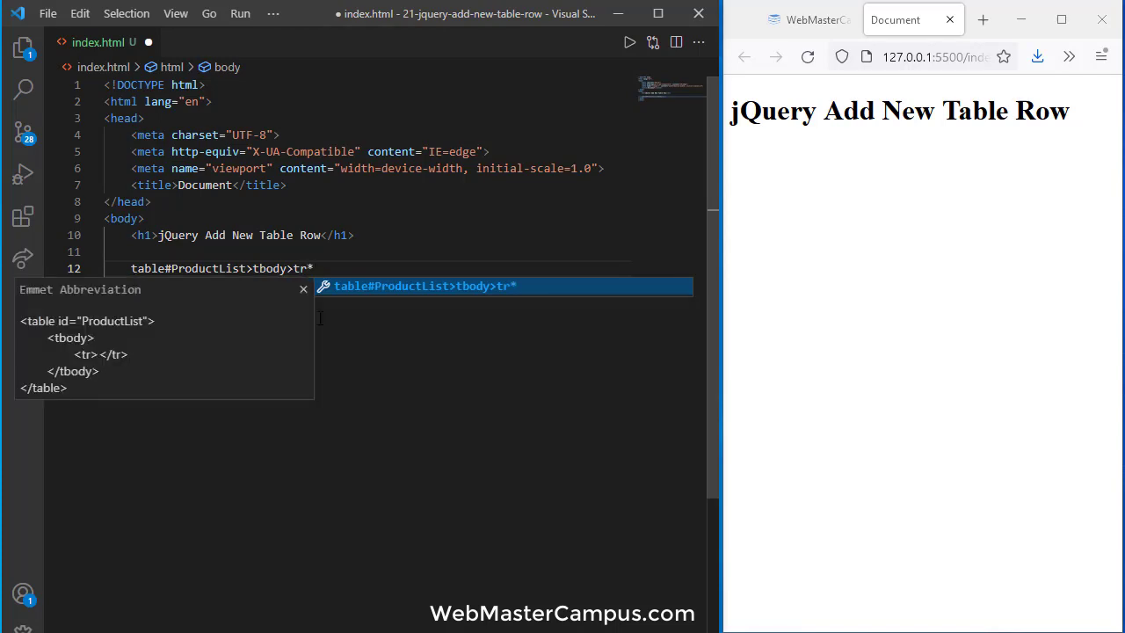
pyautogui.write('*2')
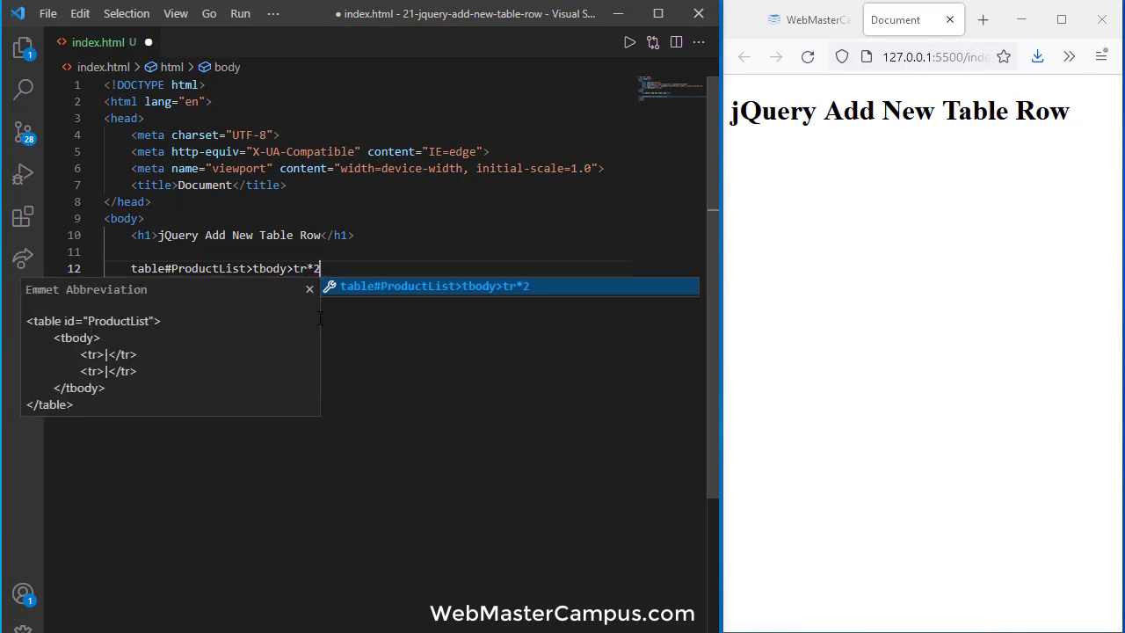
pyautogui.write('>td')
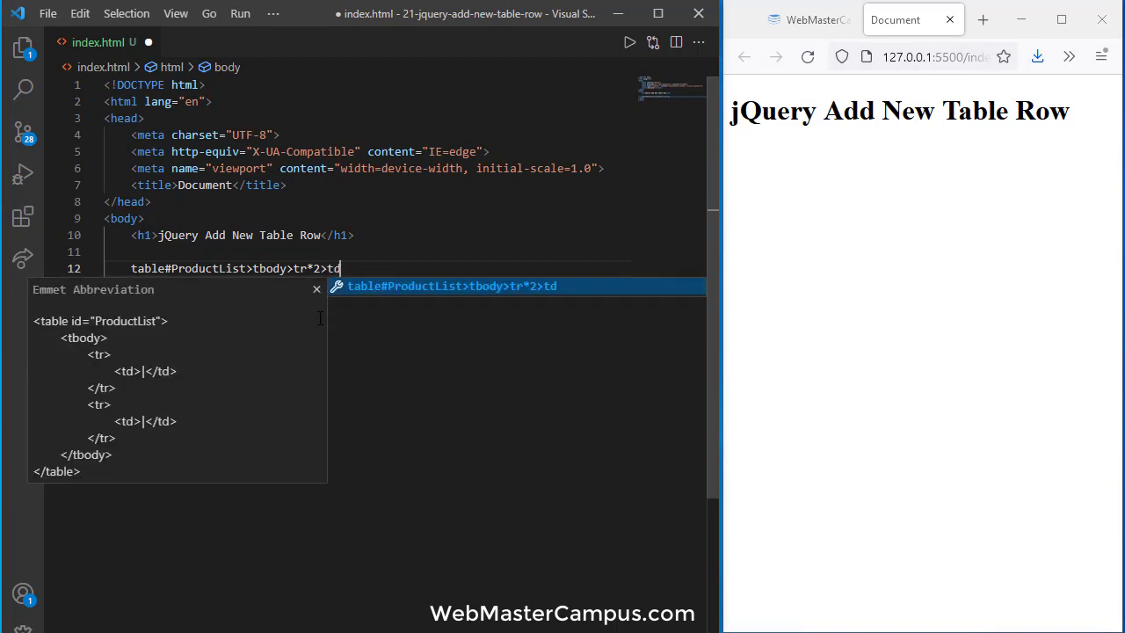
pyautogui.write('*')
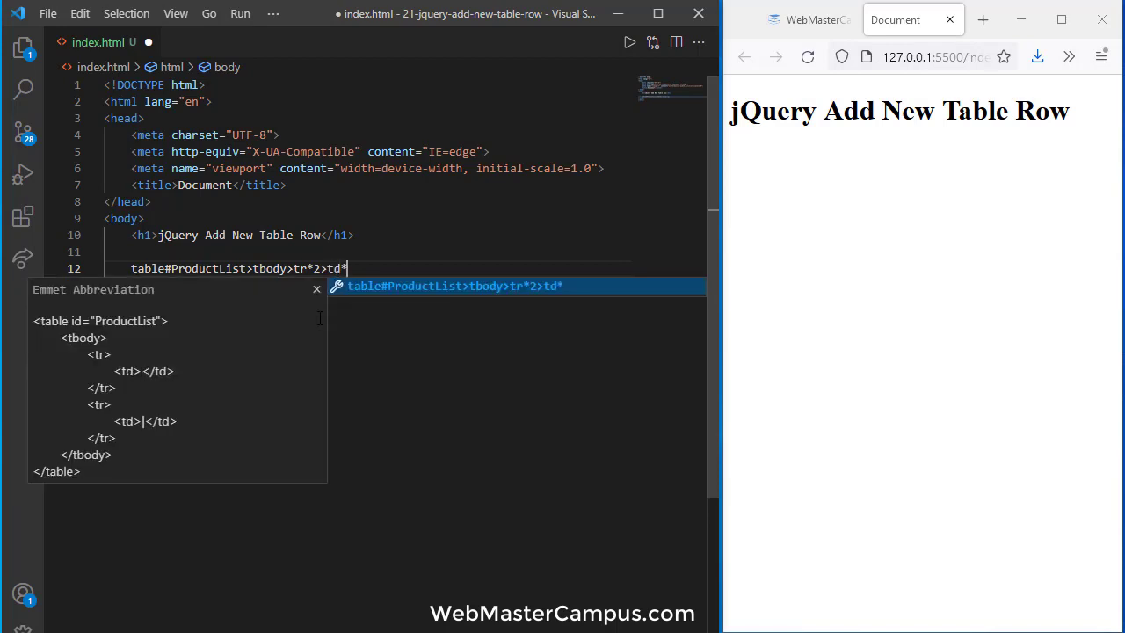
pyautogui.write('3')
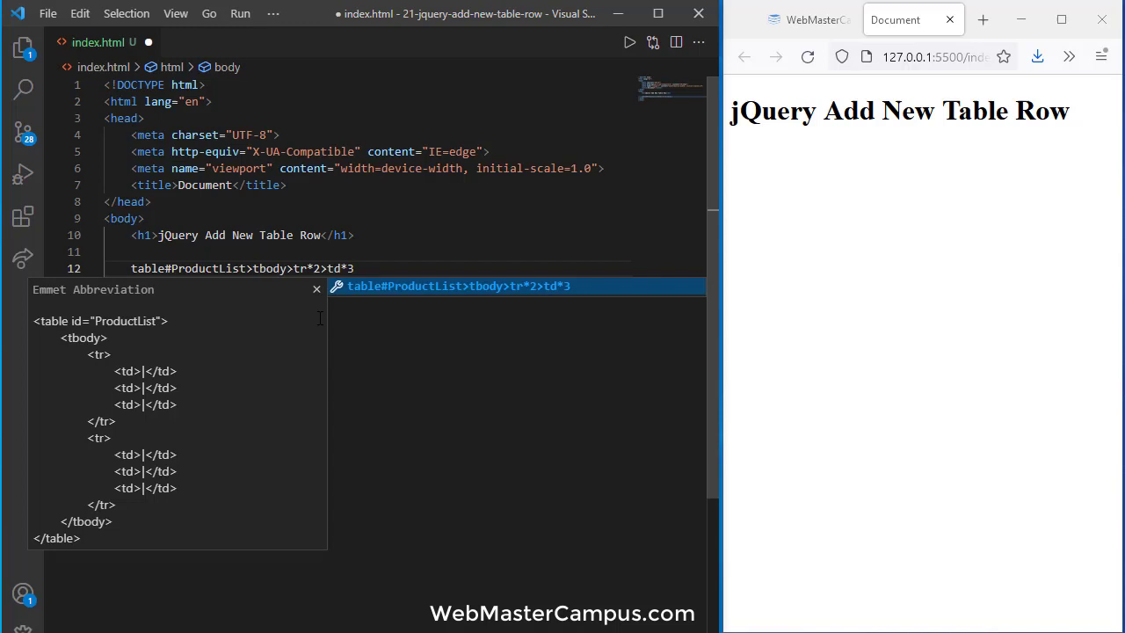
pyautogui.moveTo(320, 331)
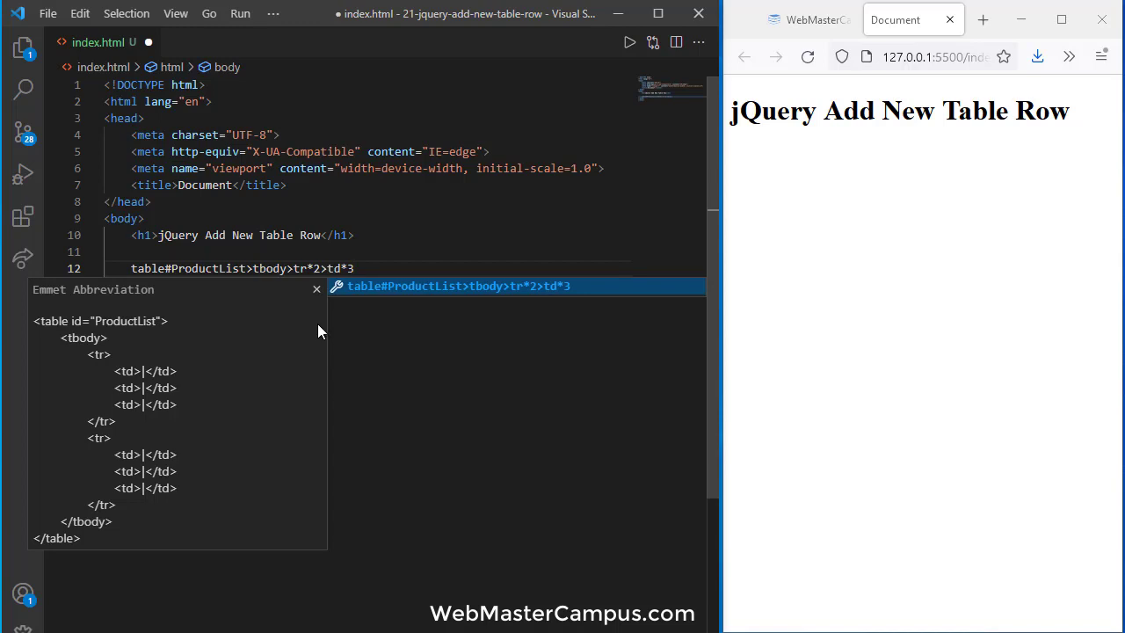
pyautogui.press('Tab')
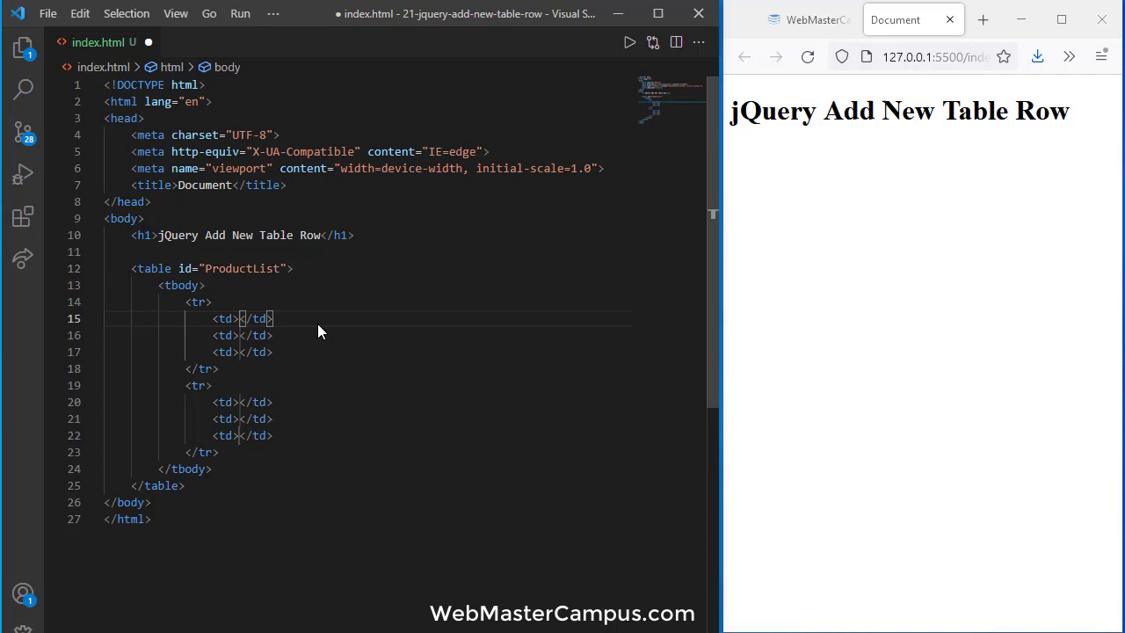
# - Fill the first row with S No., Name and Quantity header cells
pyautogui.click(241, 318)
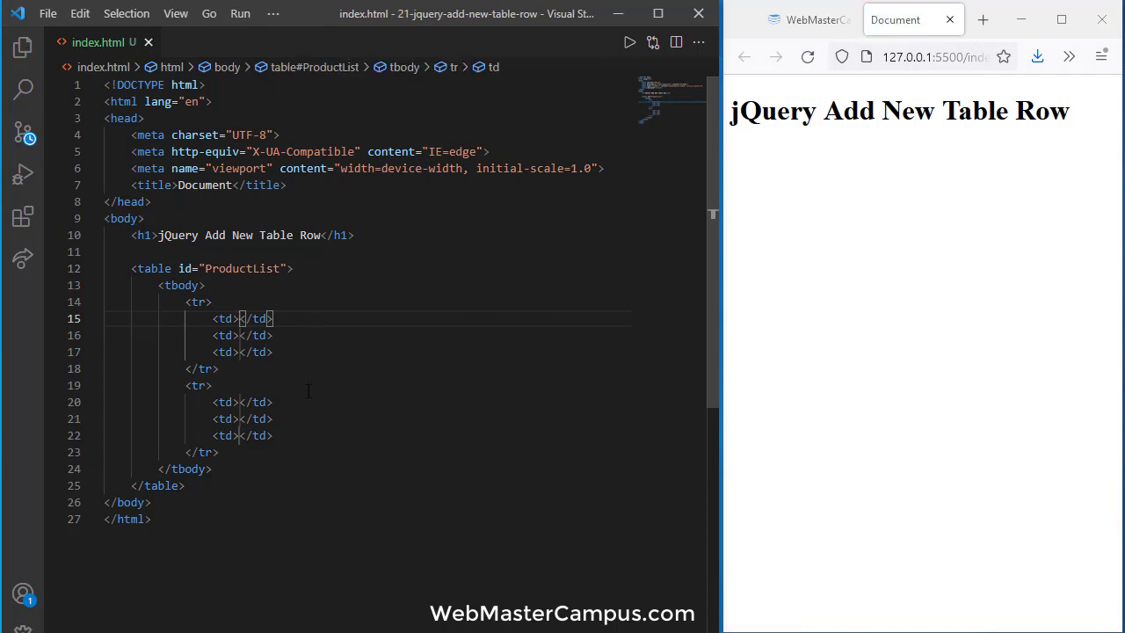
pyautogui.write('S No.')
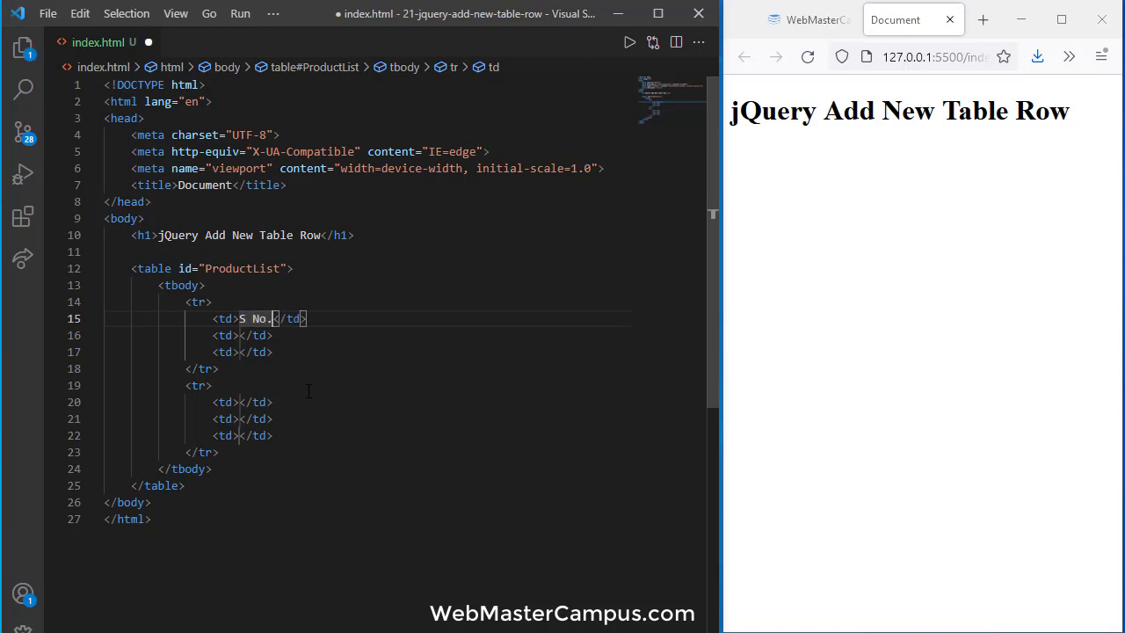
pyautogui.moveTo(312, 450)
pyautogui.write('quan')
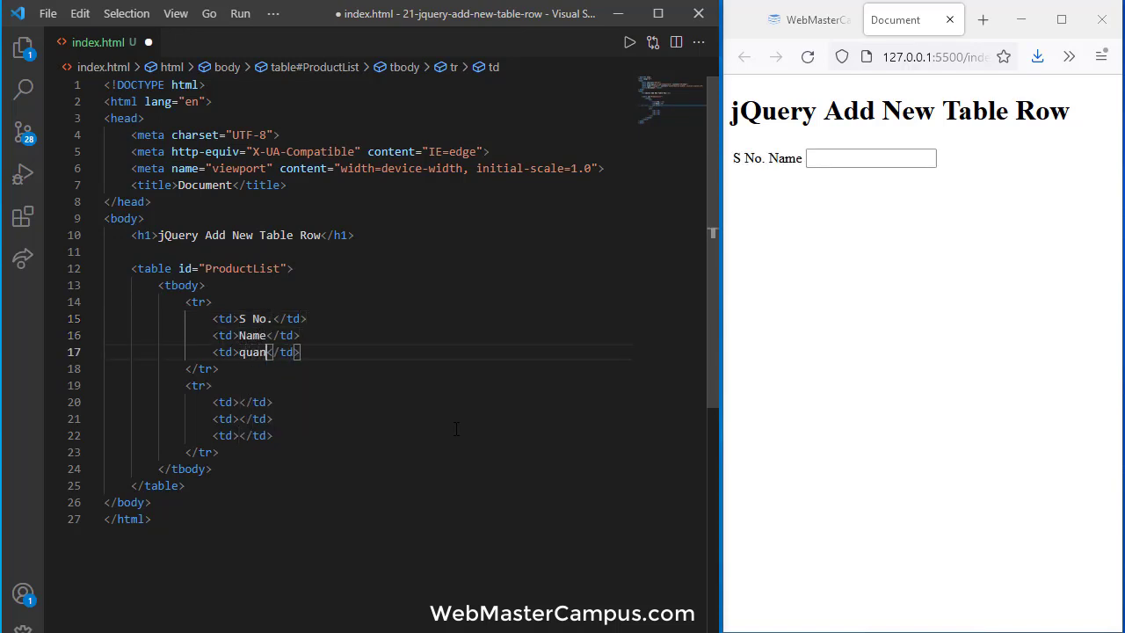
pyautogui.write('Q')
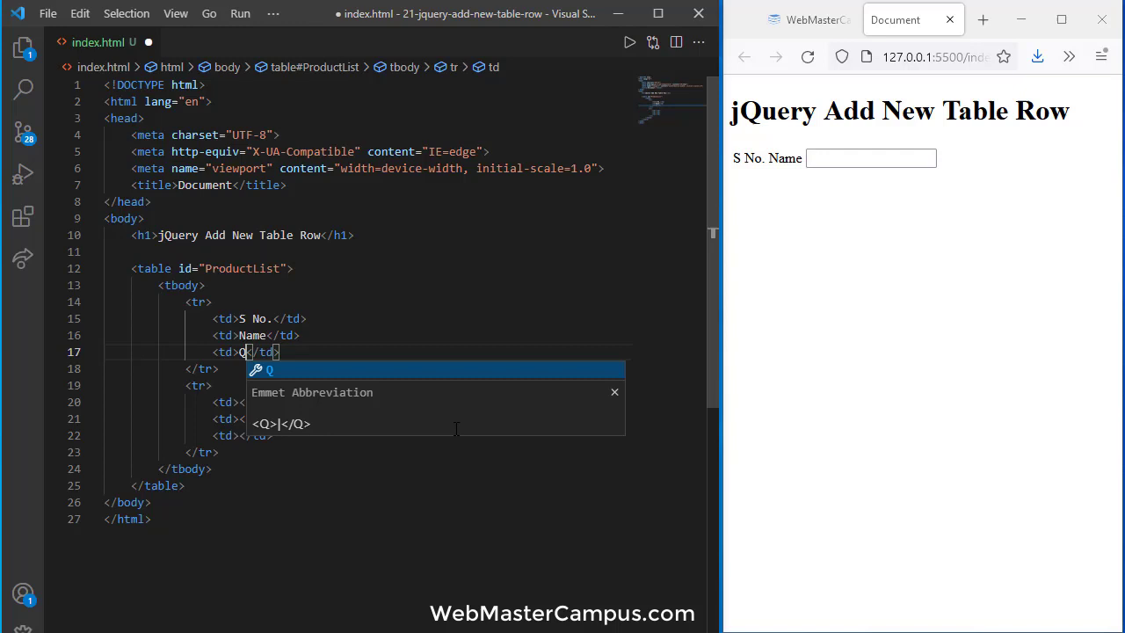
pyautogui.write('uantity')
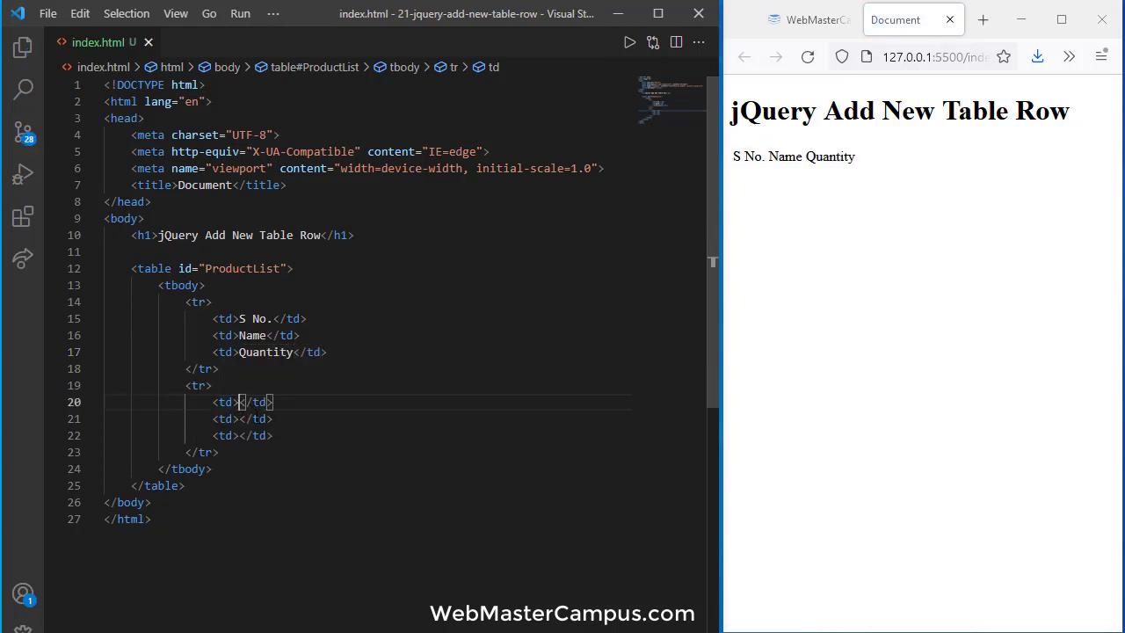
# - Add a Mango row with a text input, save, then duplicate it as a Pineapple row
pyautogui.write('M')
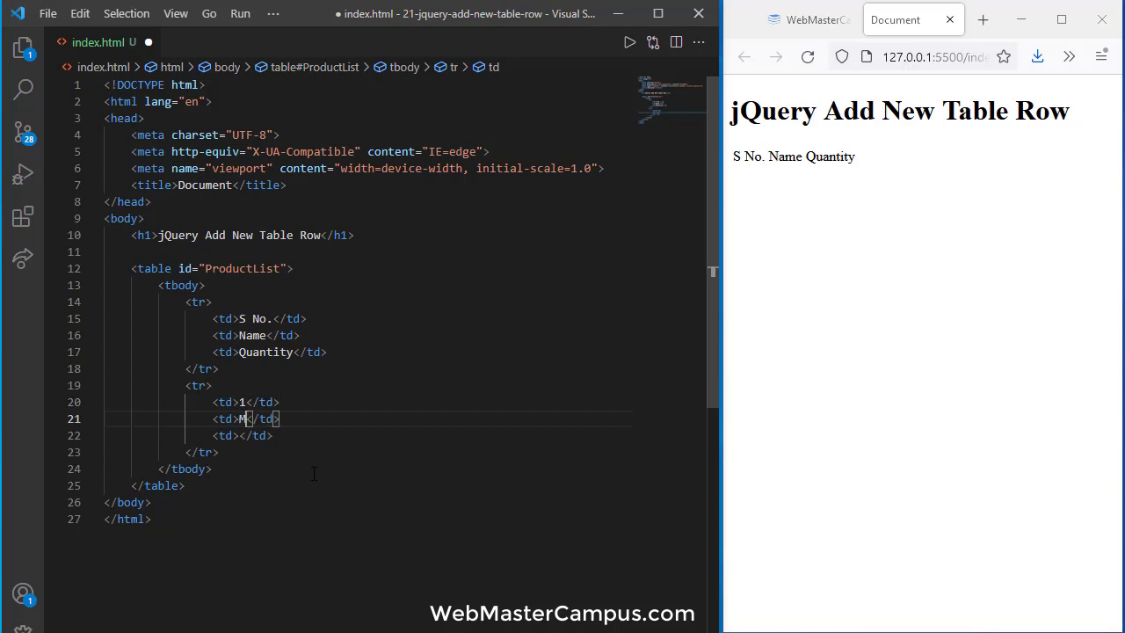
pyautogui.write('ango')
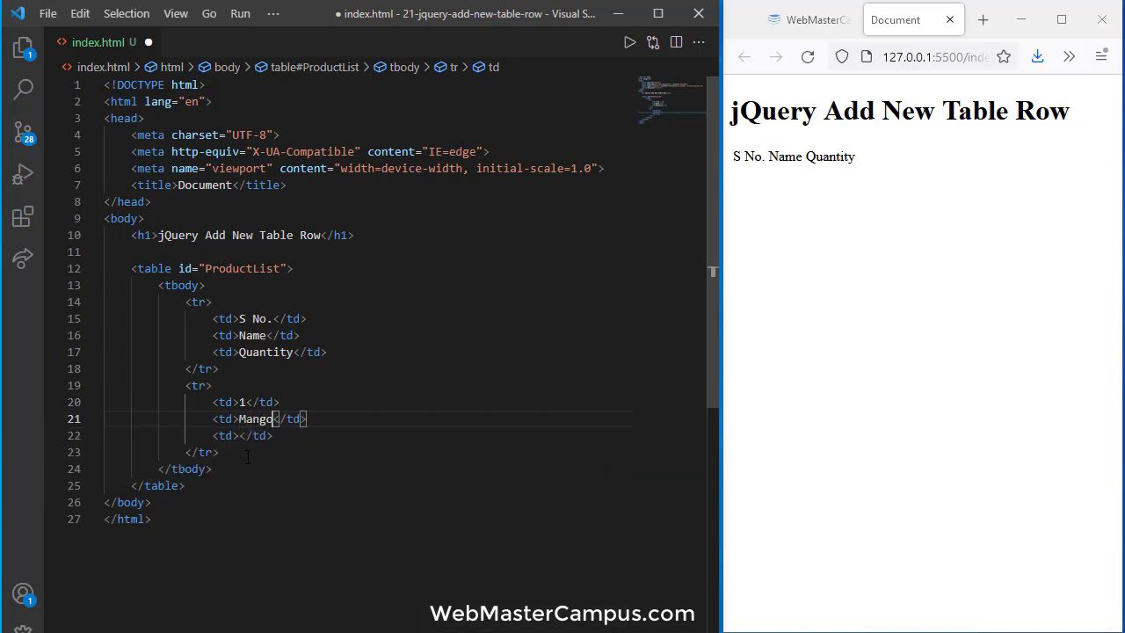
pyautogui.write('<input type="text" />')
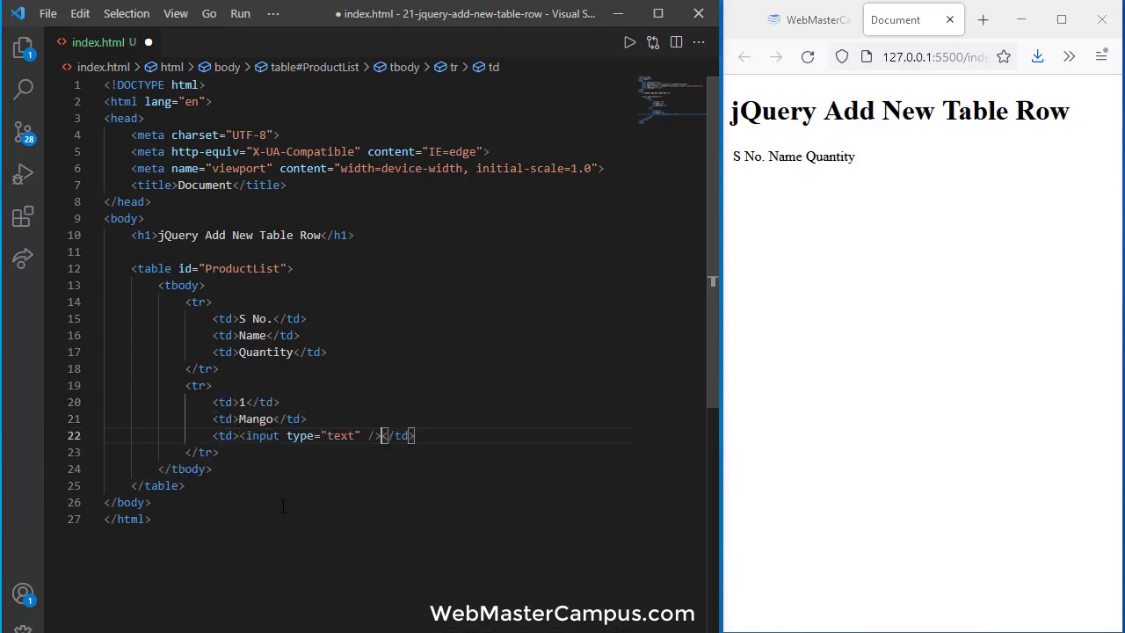
pyautogui.press('ctrl+s')
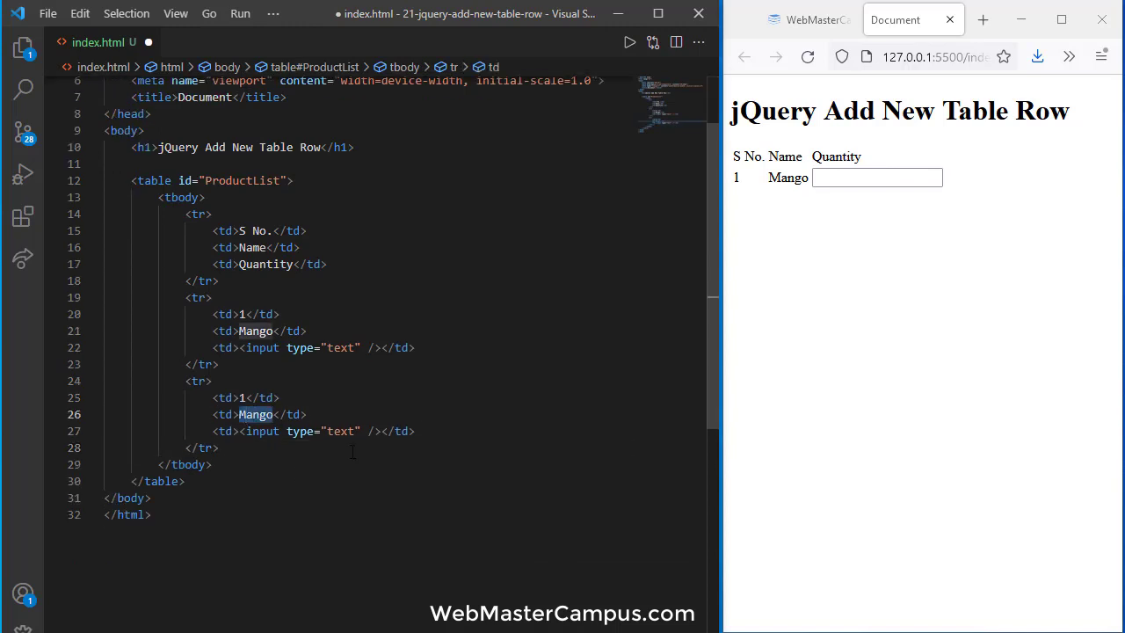
pyautogui.write('Pineapple')
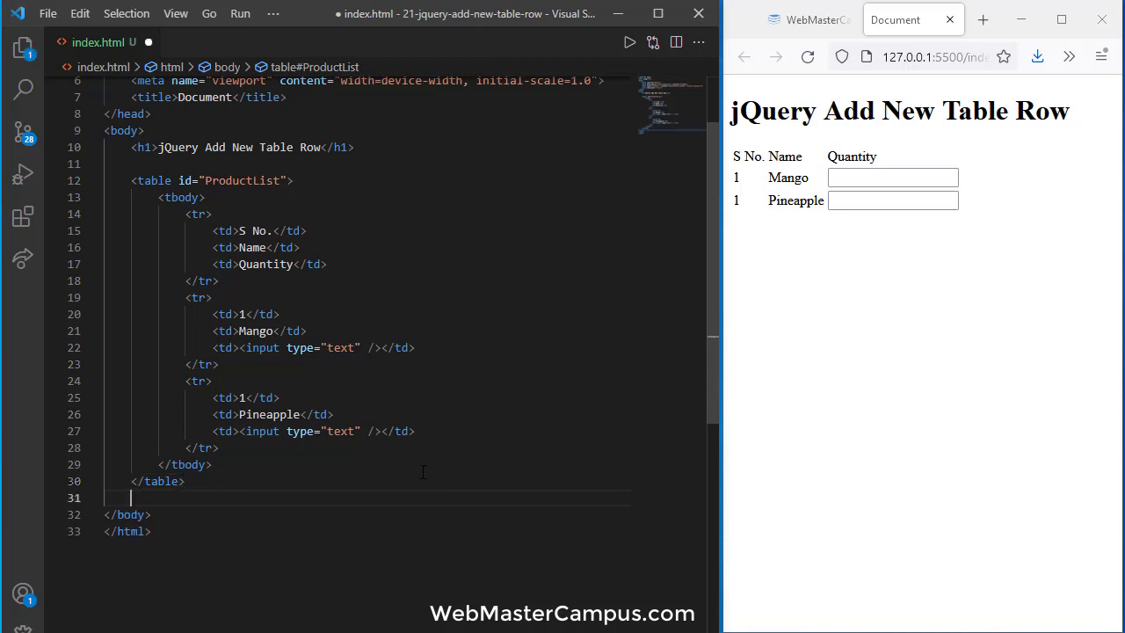
pyautogui.press('Enter')
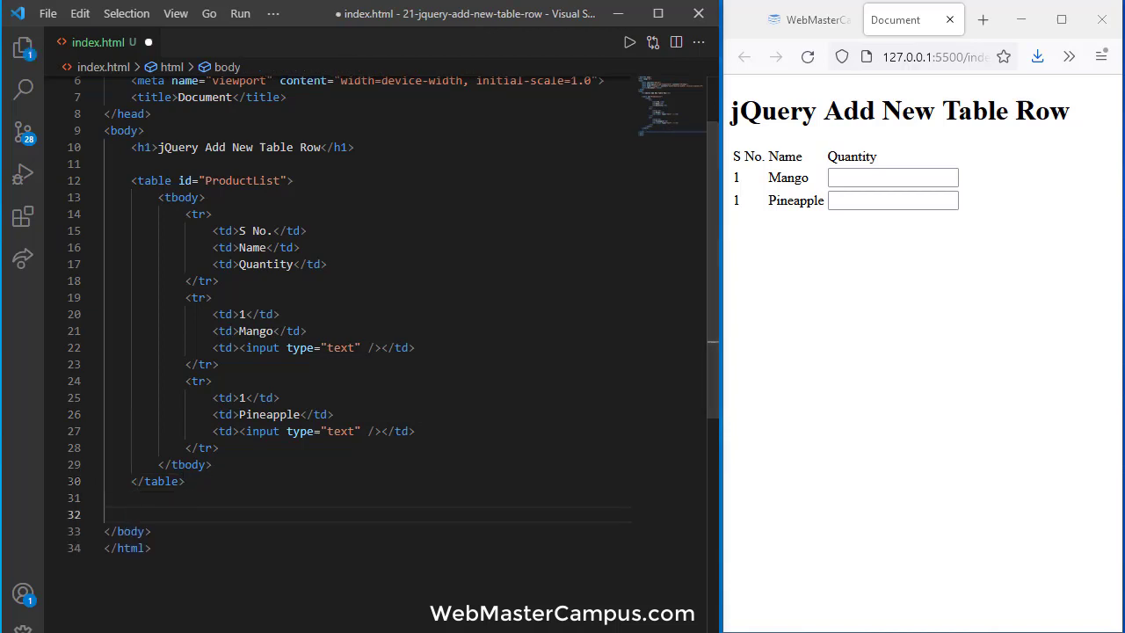
# - Link the jQuery library from code.jquery.com/jquery-git.js and start an empty script block
pyautogui.write('<script src="https://code.jquery.com/jquery-git.js"></script>')
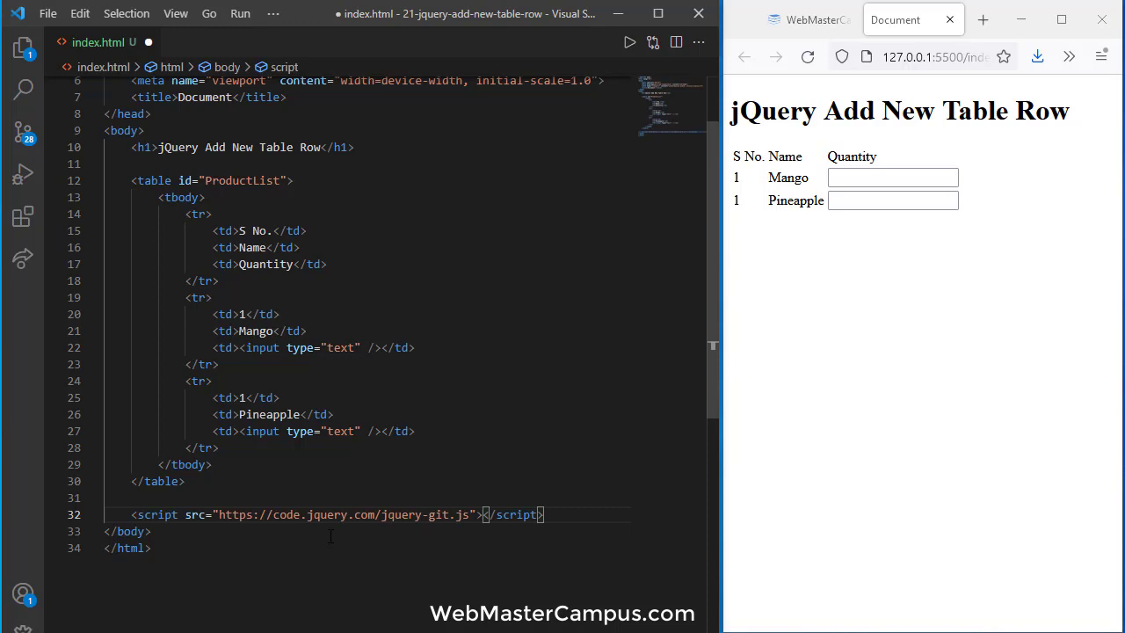
pyautogui.write('ss')
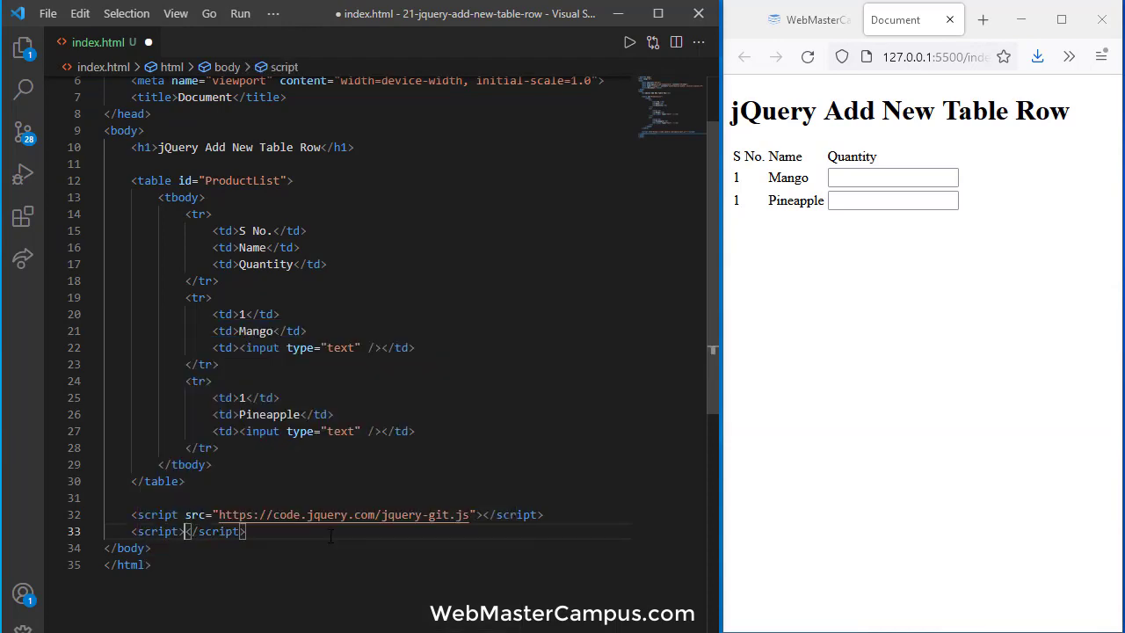
pyautogui.press('enter')
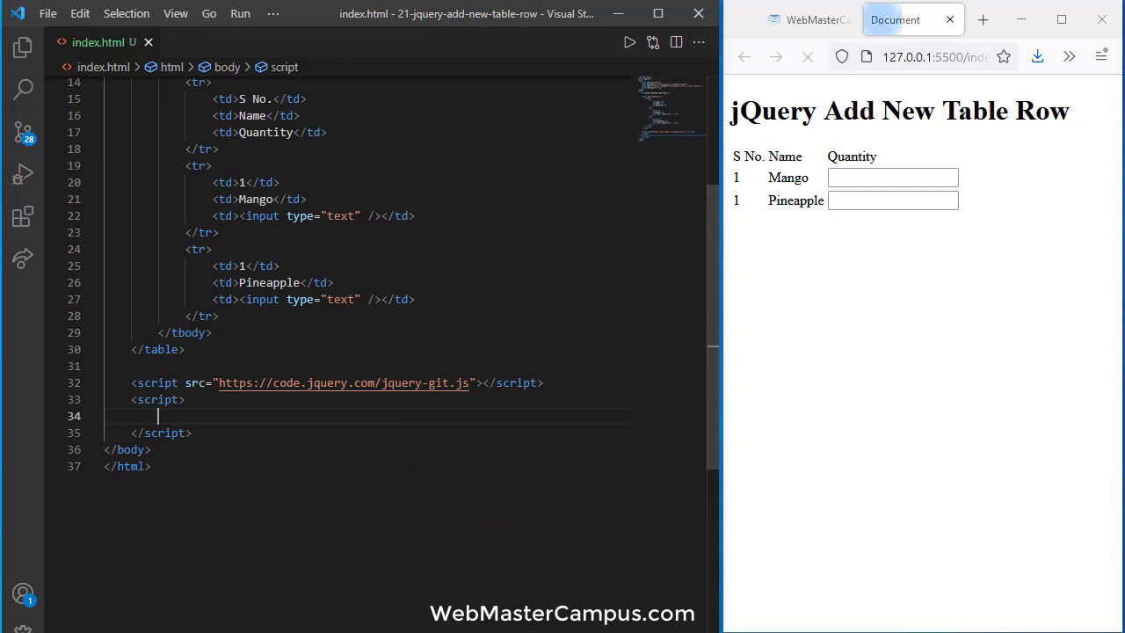
# - Write the selector $("#ProductList tr:last") inside the script block
pyautogui.write('$')
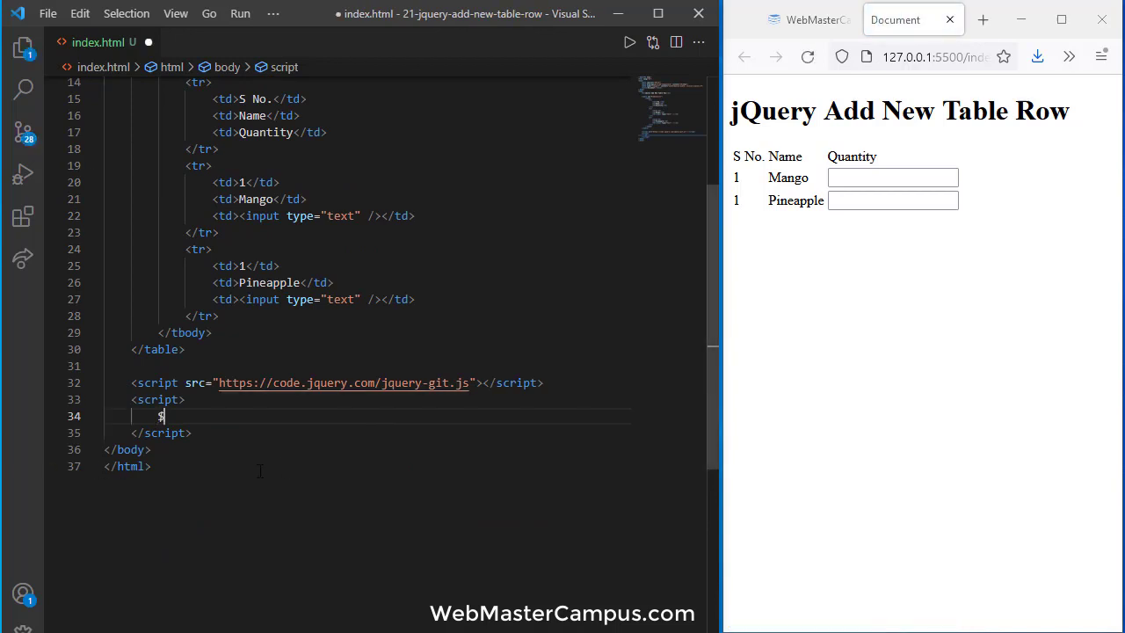
pyautogui.write('()')
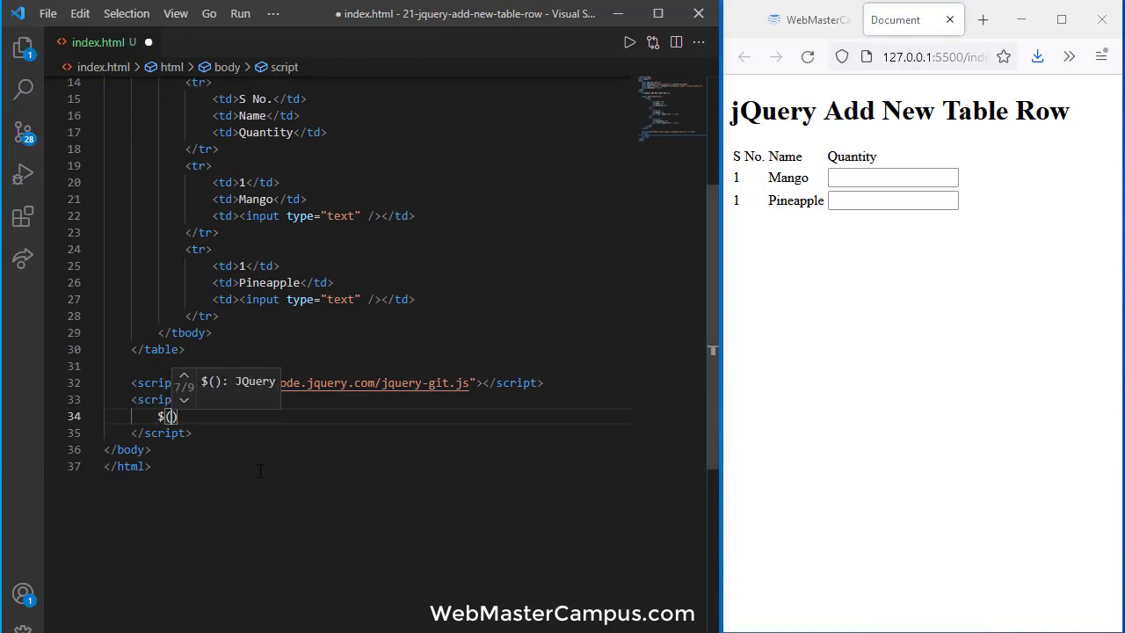
pyautogui.write('""')
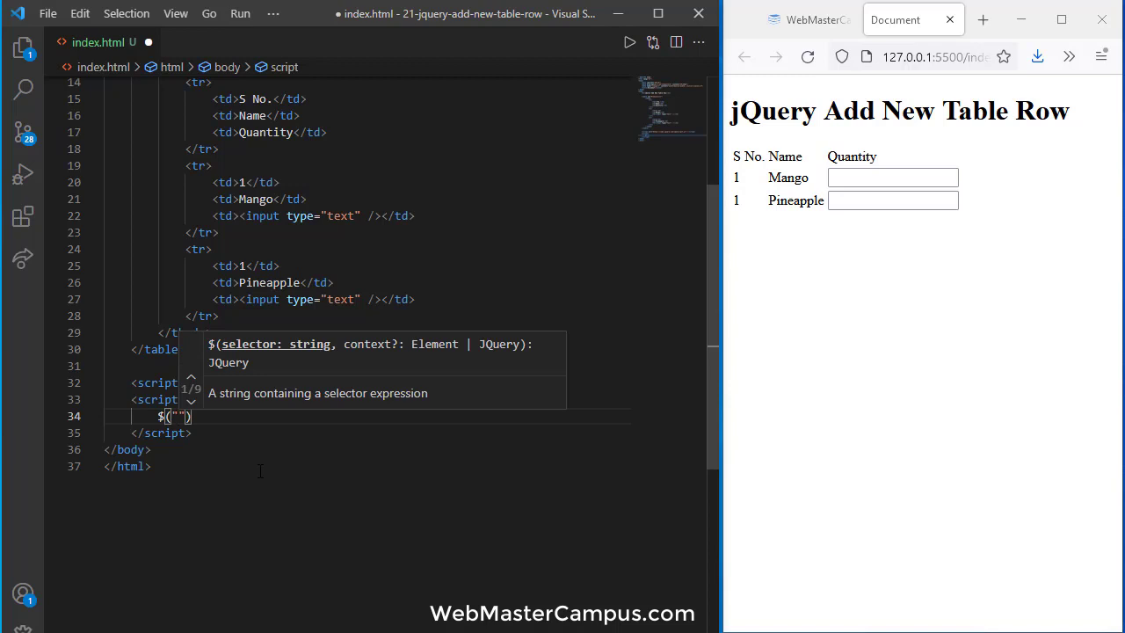
pyautogui.write('#ProductLis')
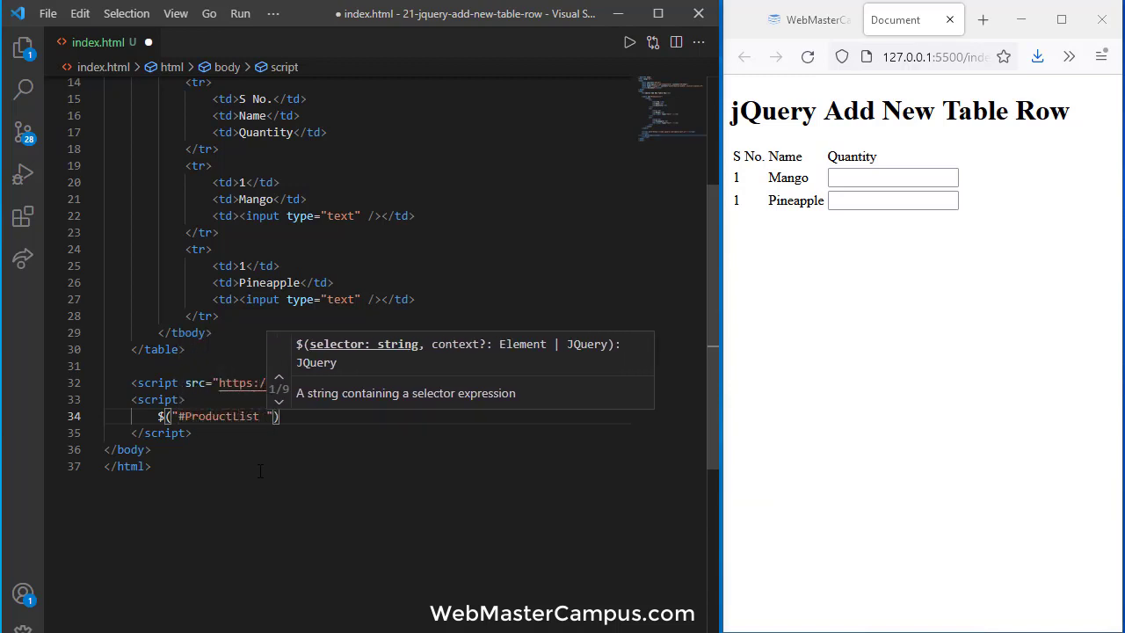
pyautogui.write('tr')
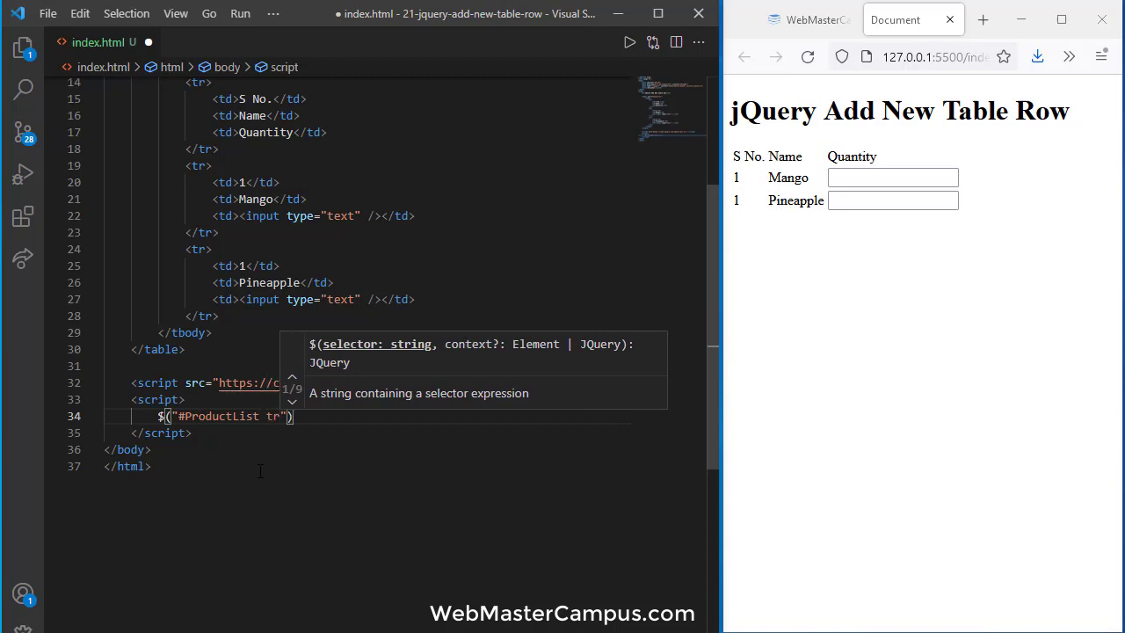
pyautogui.write(':last')
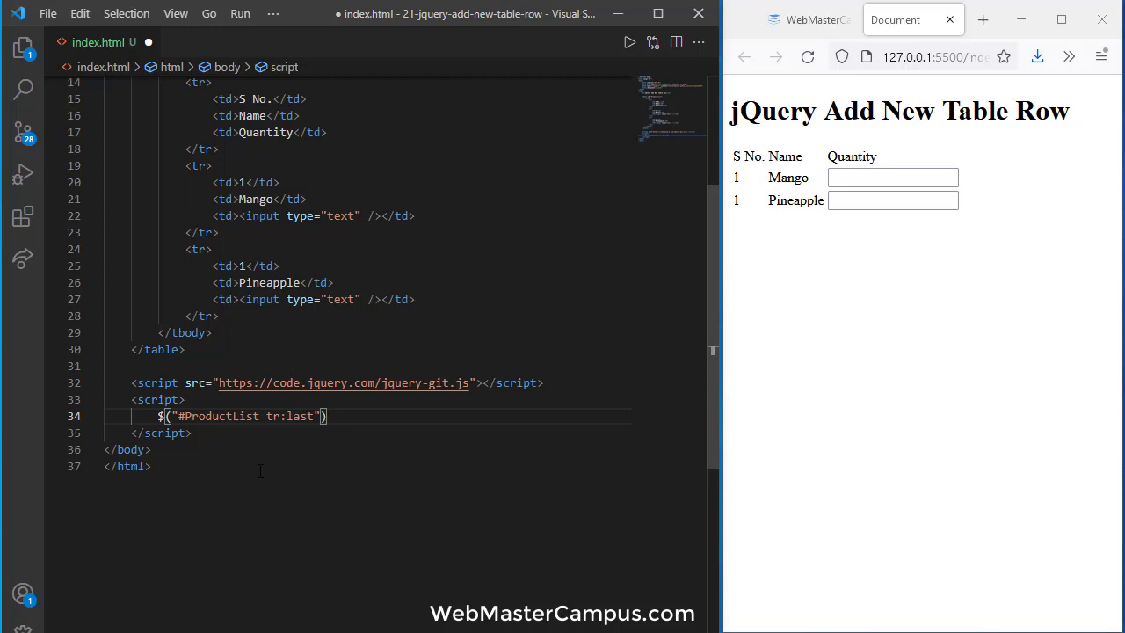
# - Call .after() with a Pineapple row's markup and save so a third row appears live
pyautogui.write('.after("')
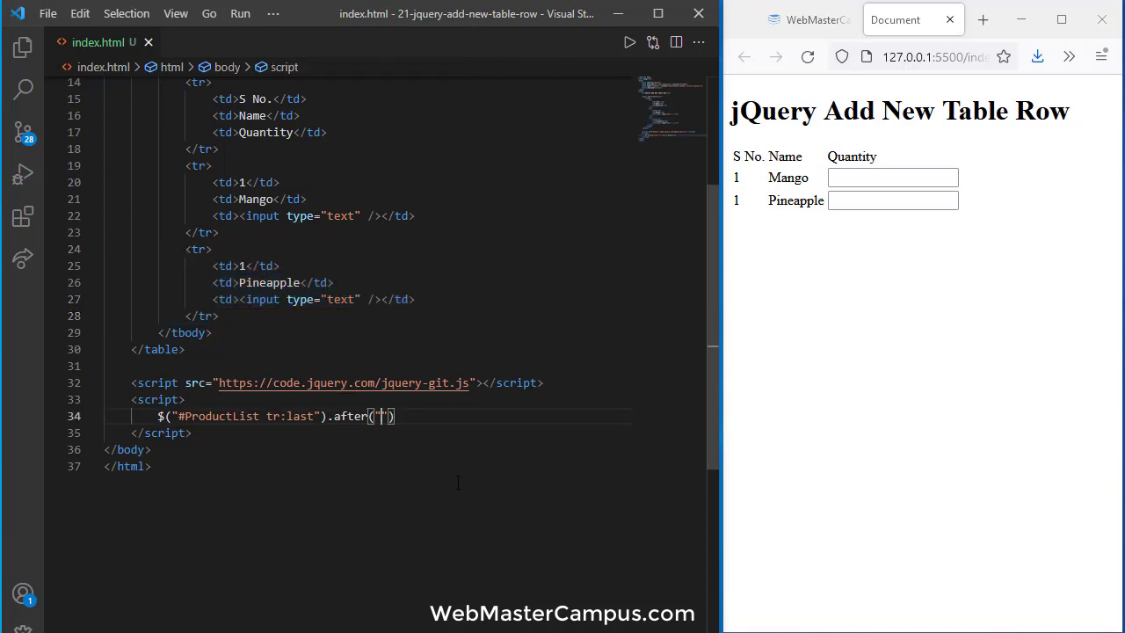
pyautogui.press('Backspace')
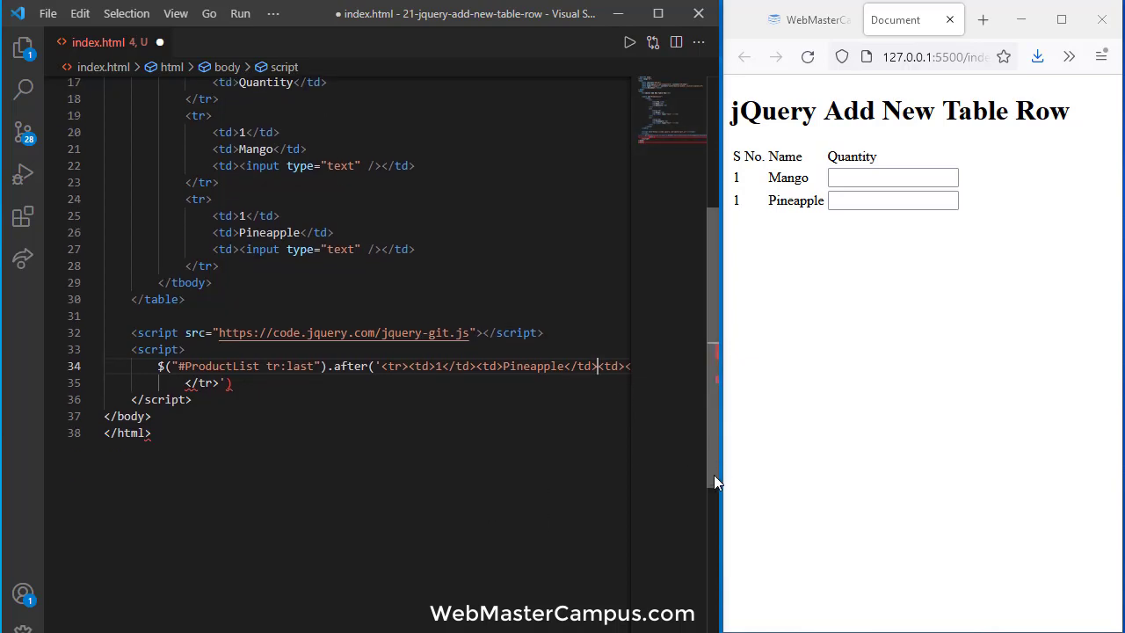
pyautogui.scroll(-3)
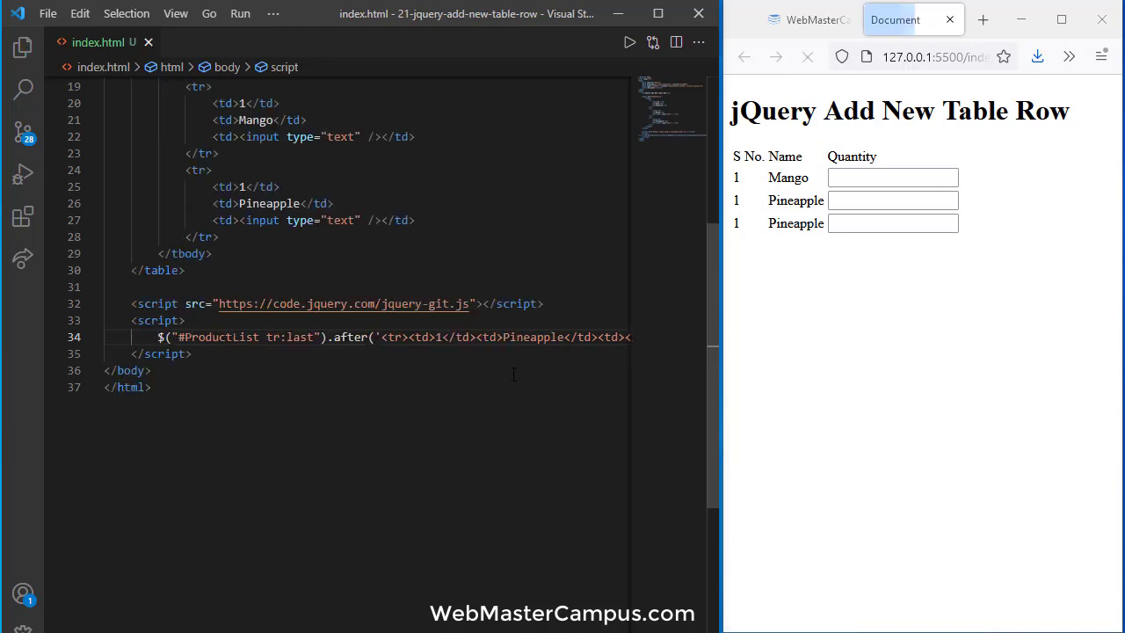
# - Change Pineapple to Banana in the row markup inside the .after() call
pyautogui.click(807, 56)
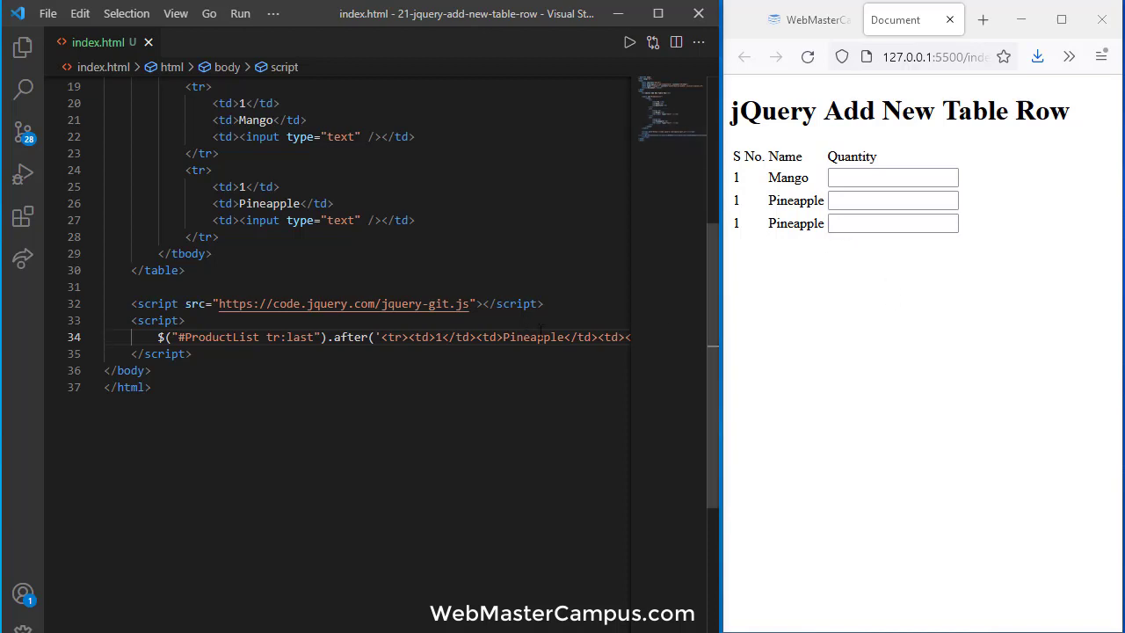
pyautogui.doubleClick(531, 338)
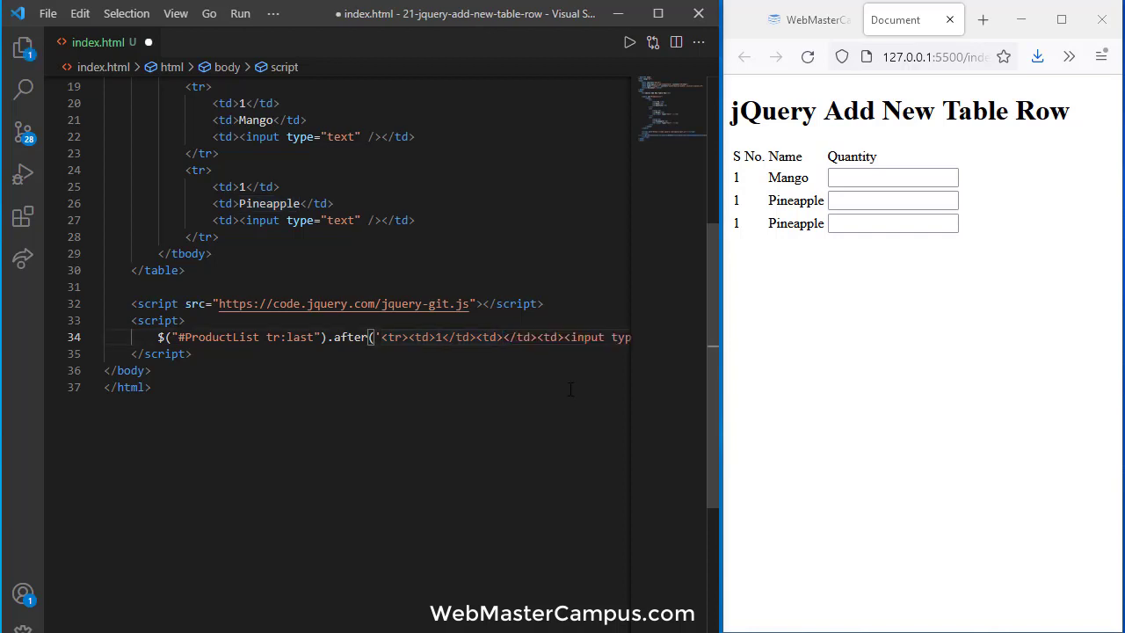
pyautogui.write('Banana')
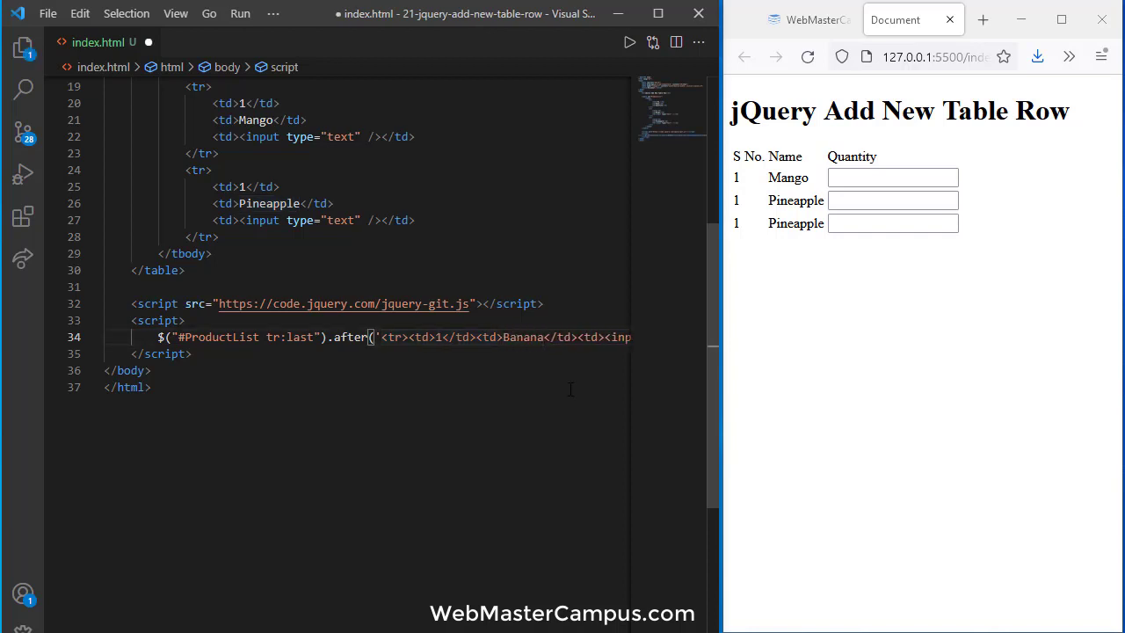